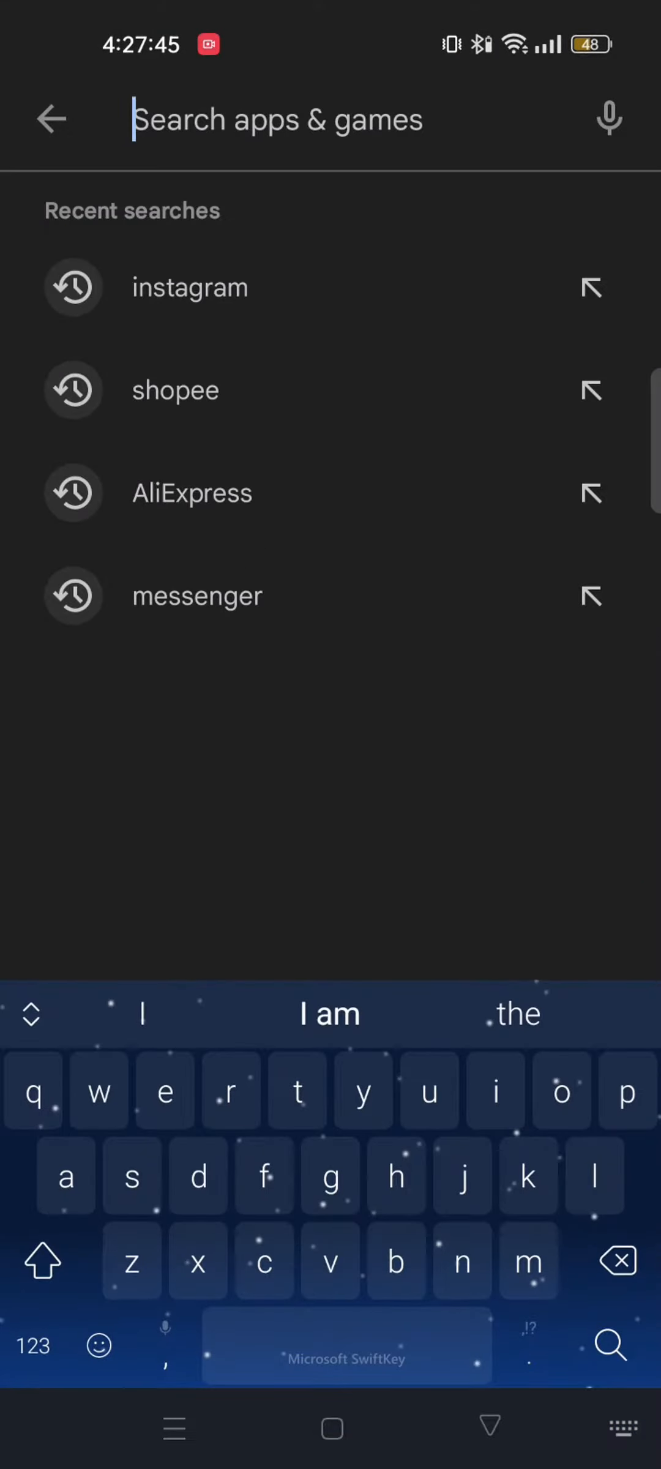
# Step: Search the Play Store for 'insta' and bring up Instagram's app listing
pyautogui.write('insta')
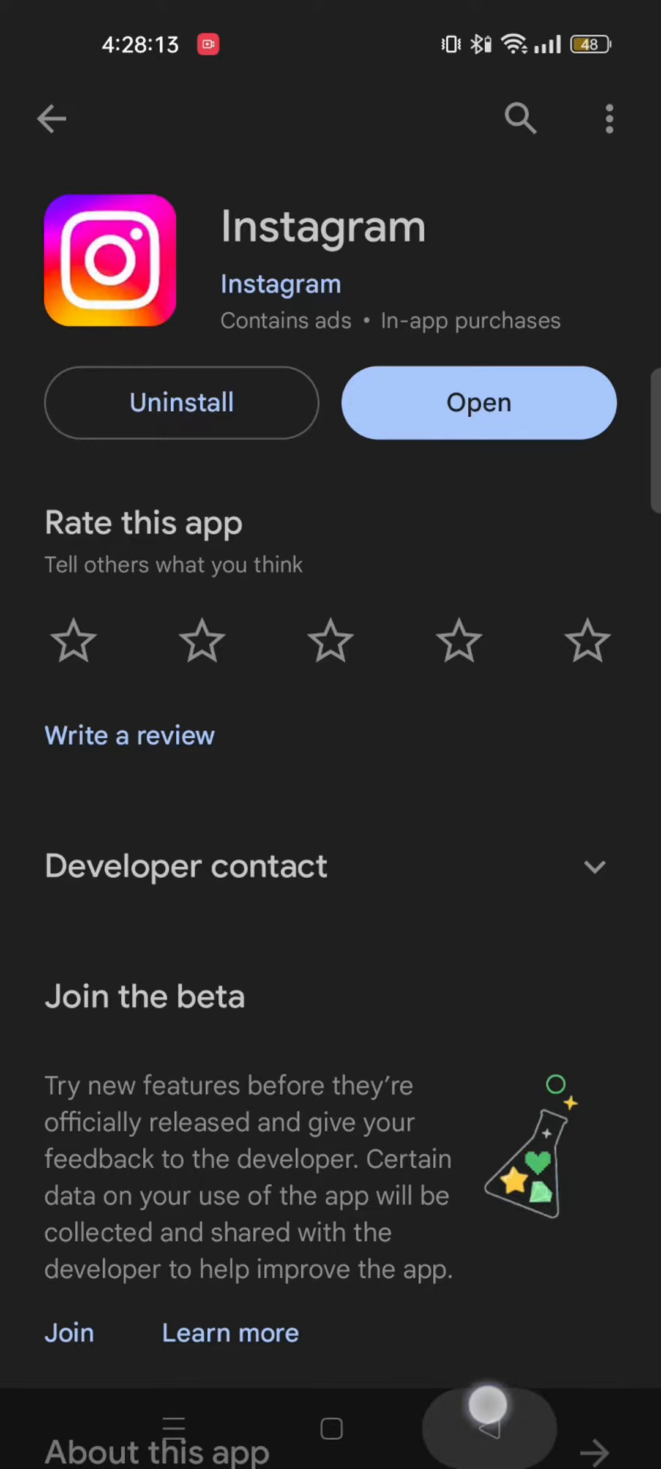
# Step: In Settings > Apps > App management, search 'ins' to list Instagram and Meta App Installer
pyautogui.click(51, 118)
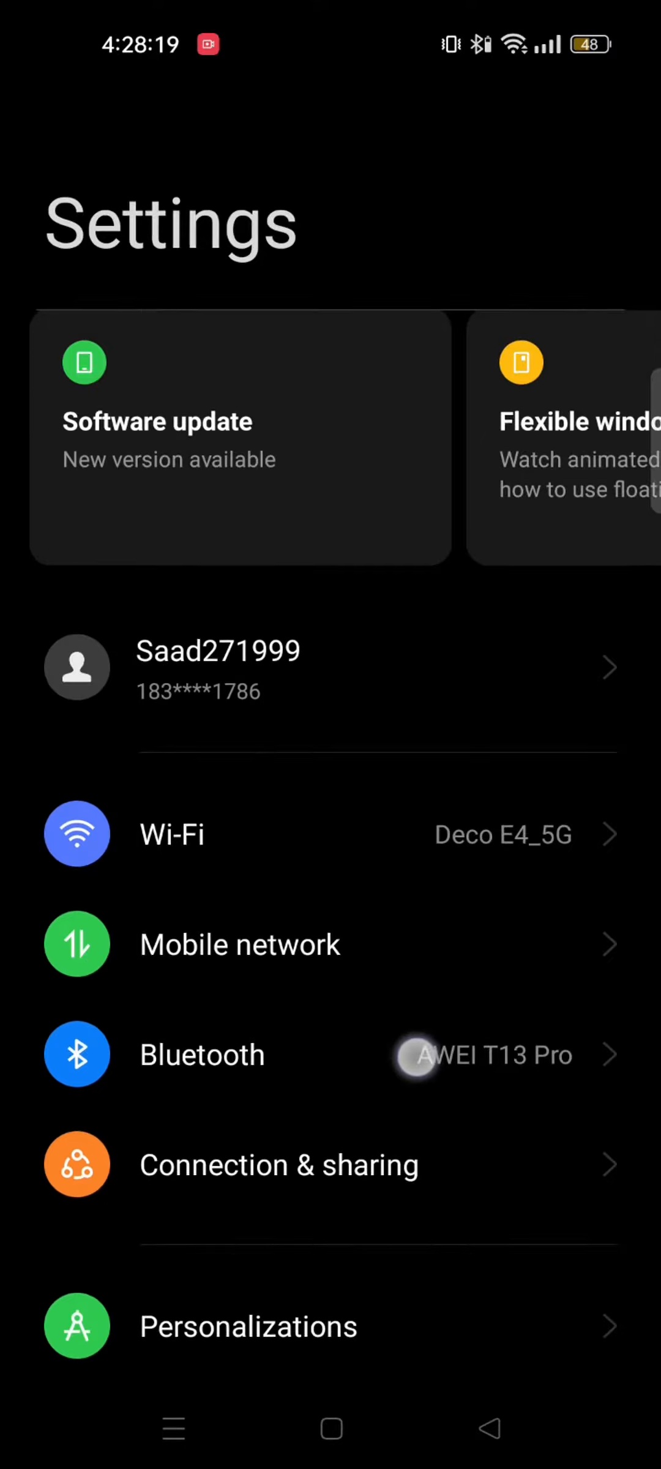
pyautogui.scroll(-3)
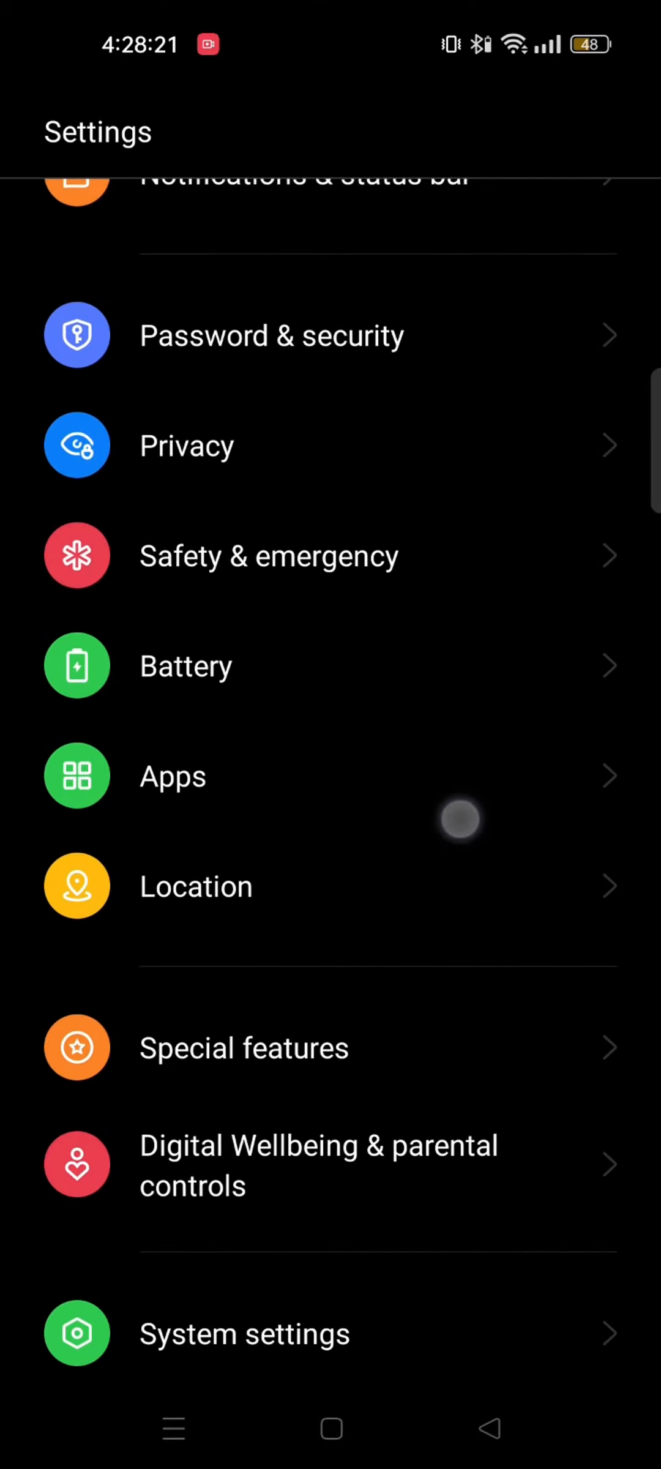
pyautogui.click(172, 776)
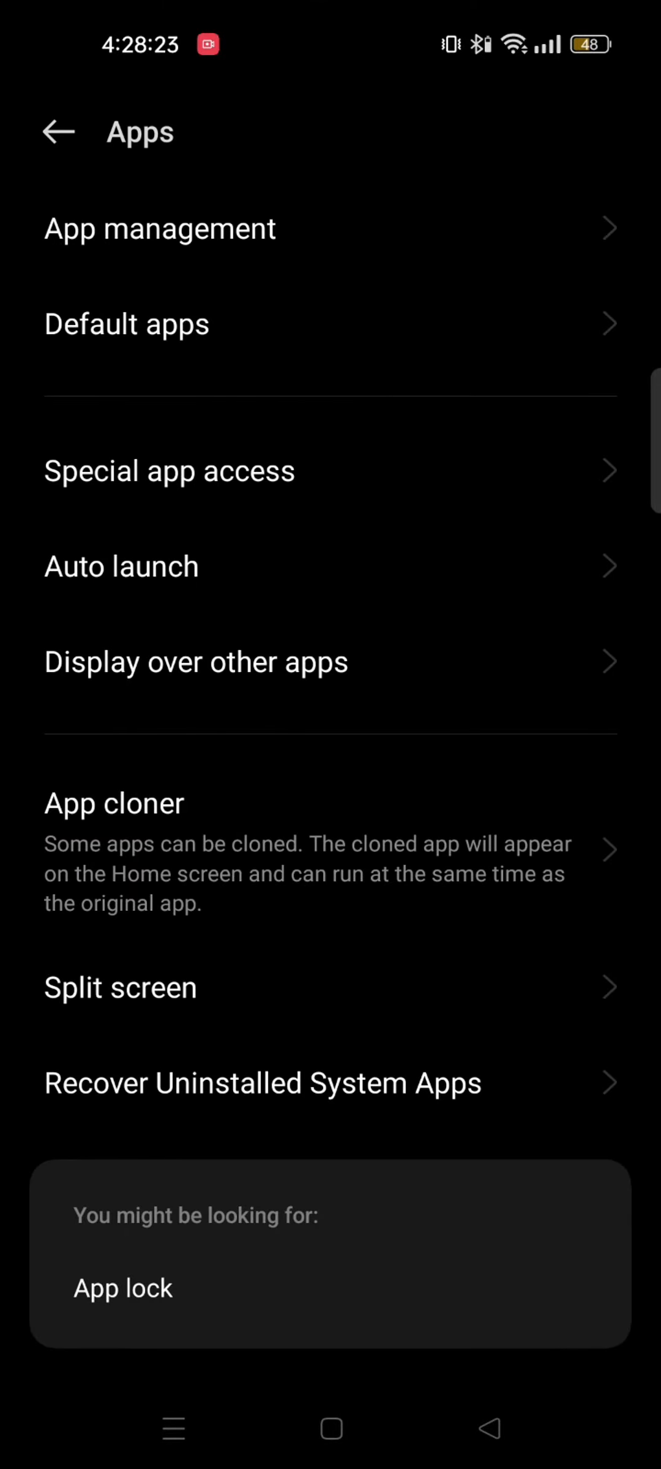
pyautogui.click(159, 228)
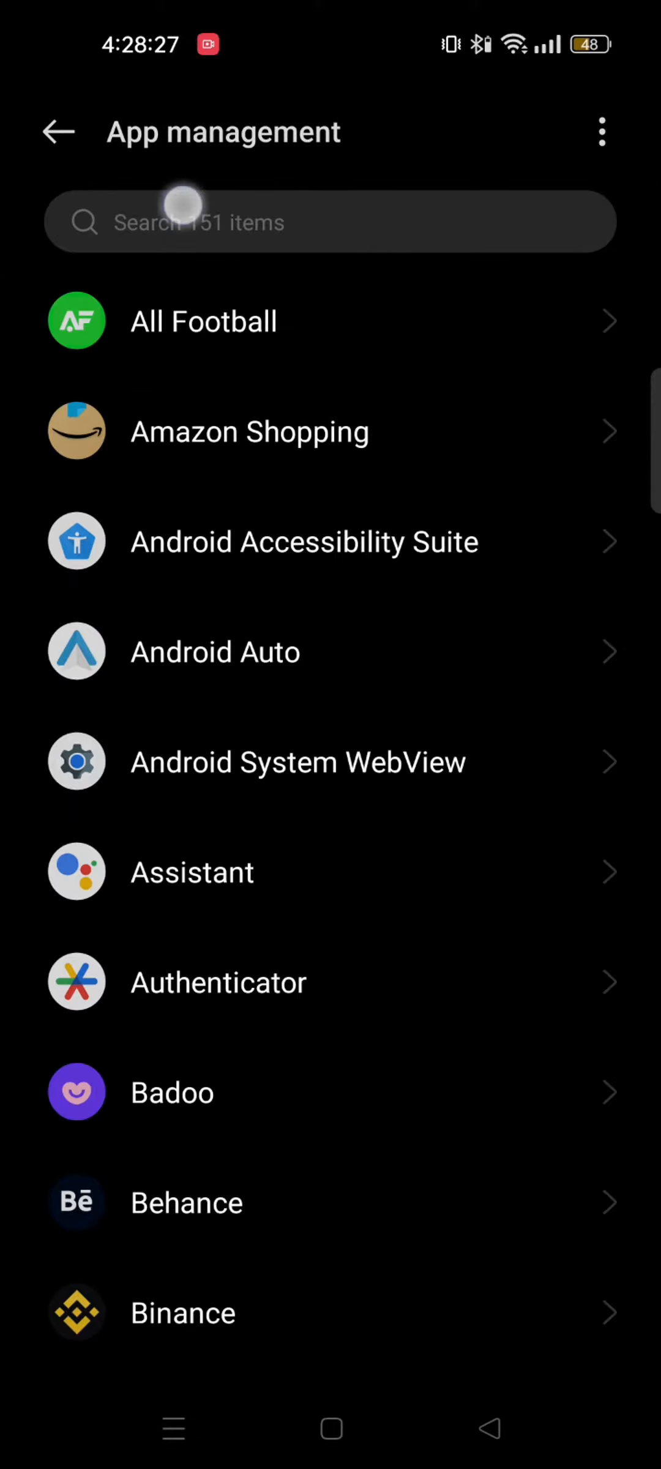
pyautogui.write('ins')
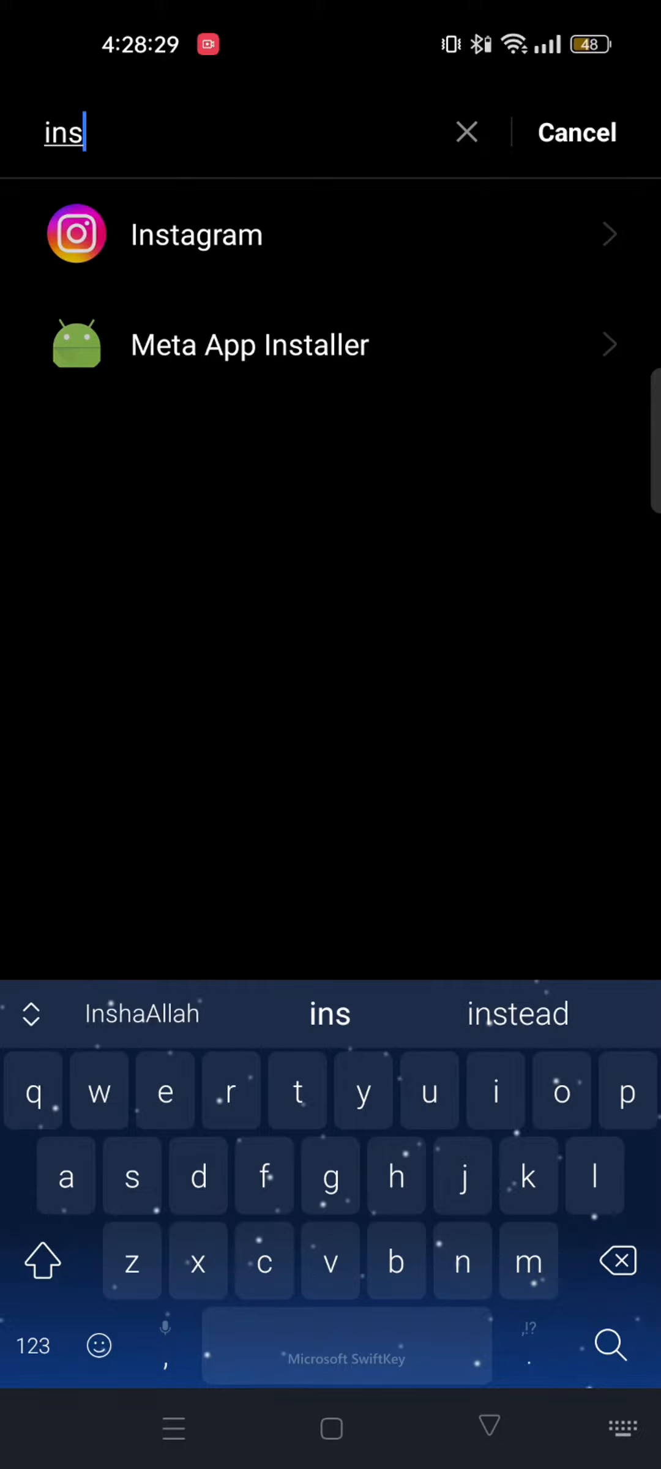
# Step: From Instagram's Storage usage, clear its cache and then its app data
pyautogui.click(197, 234)
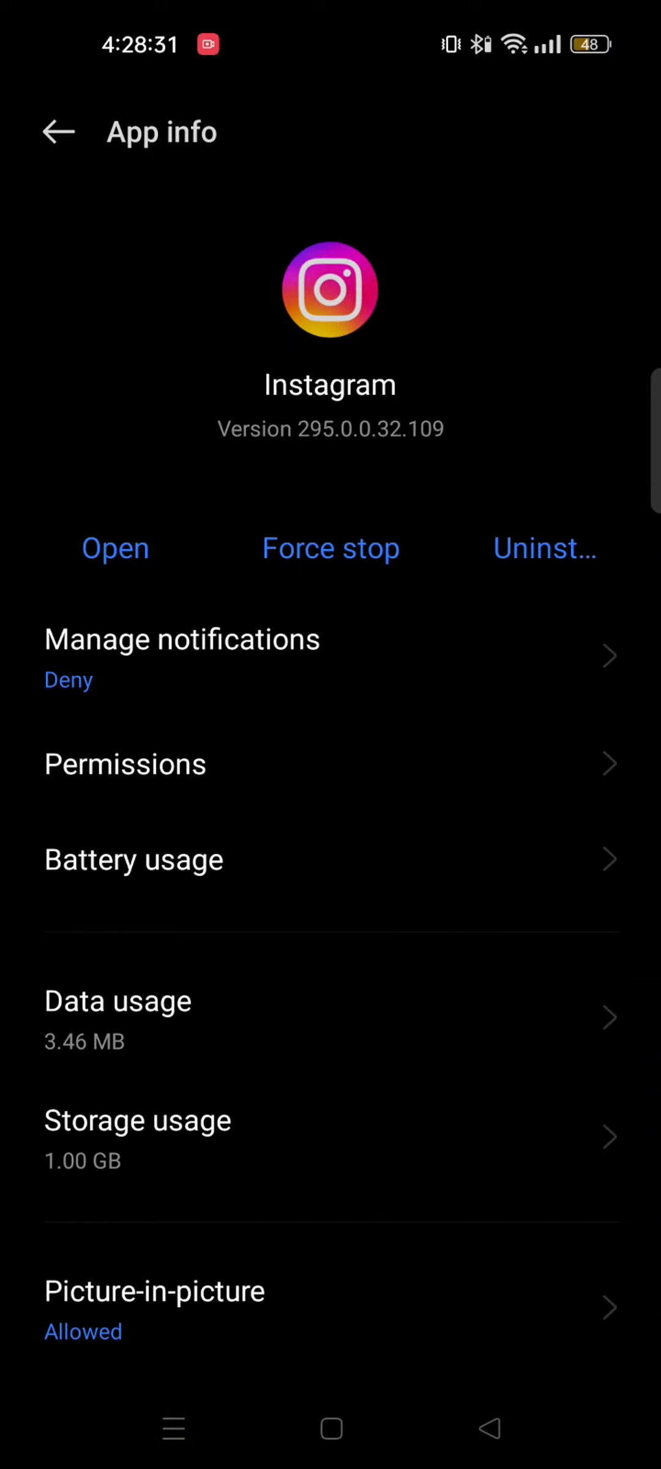
pyautogui.scroll(-3)
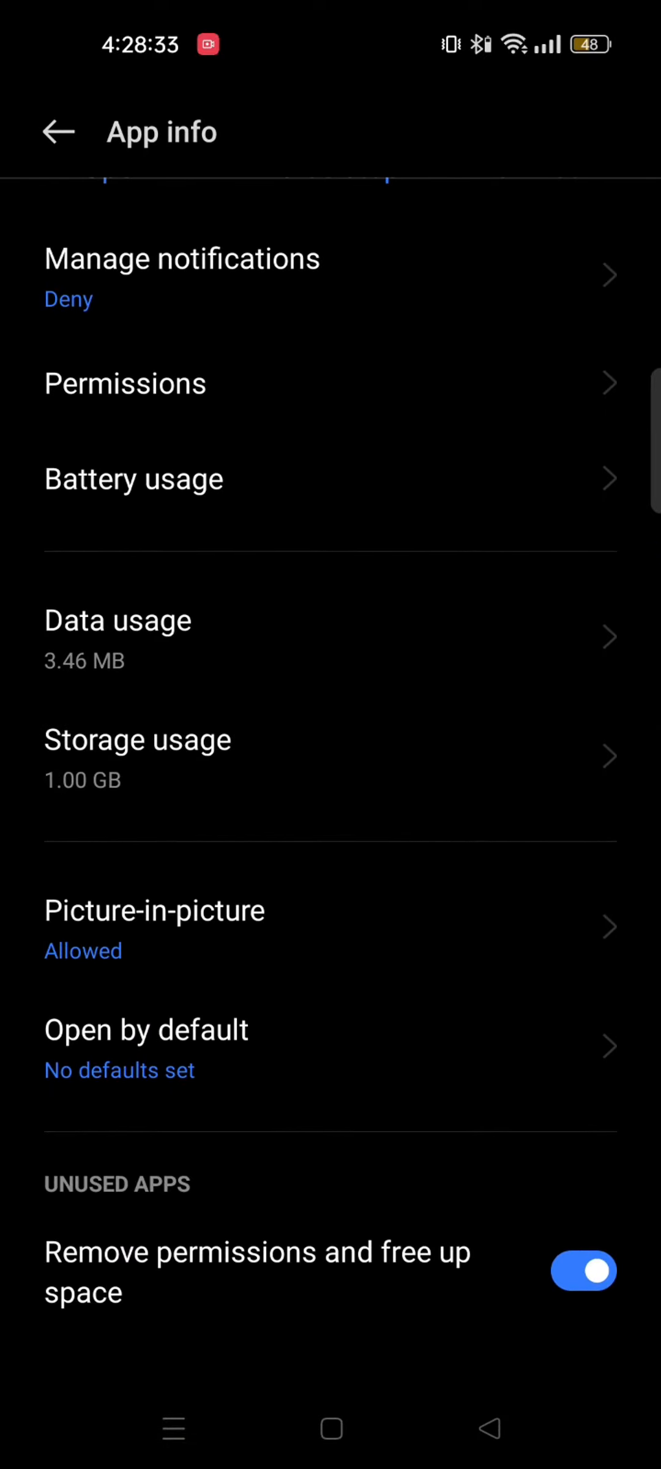
pyautogui.click(137, 740)
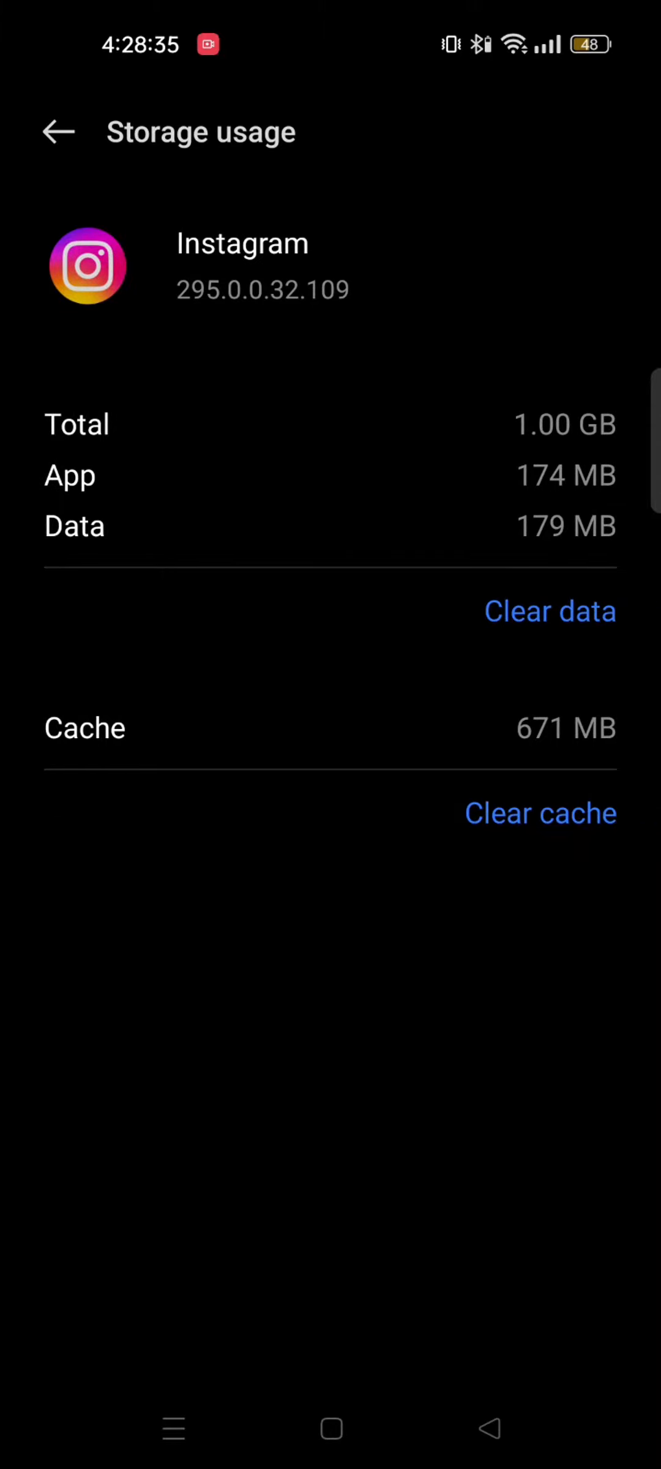
pyautogui.click(550, 611)
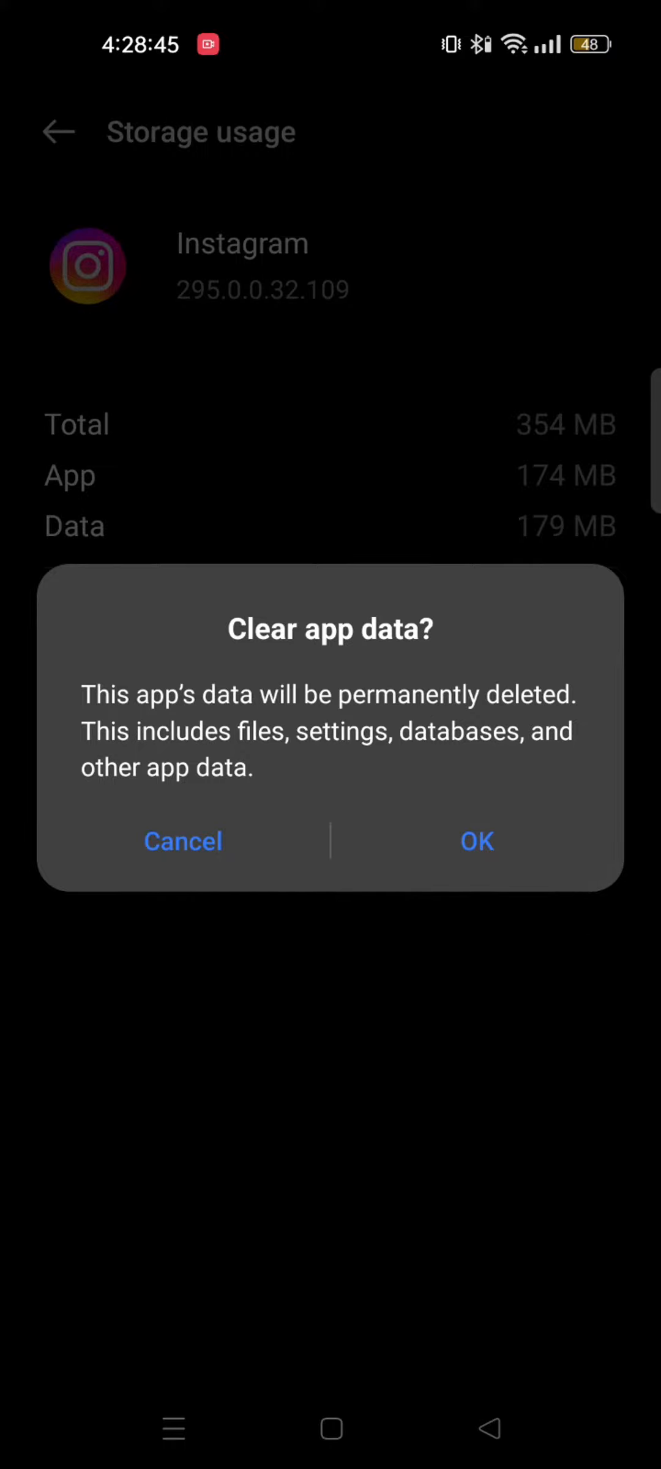
pyautogui.click(477, 840)
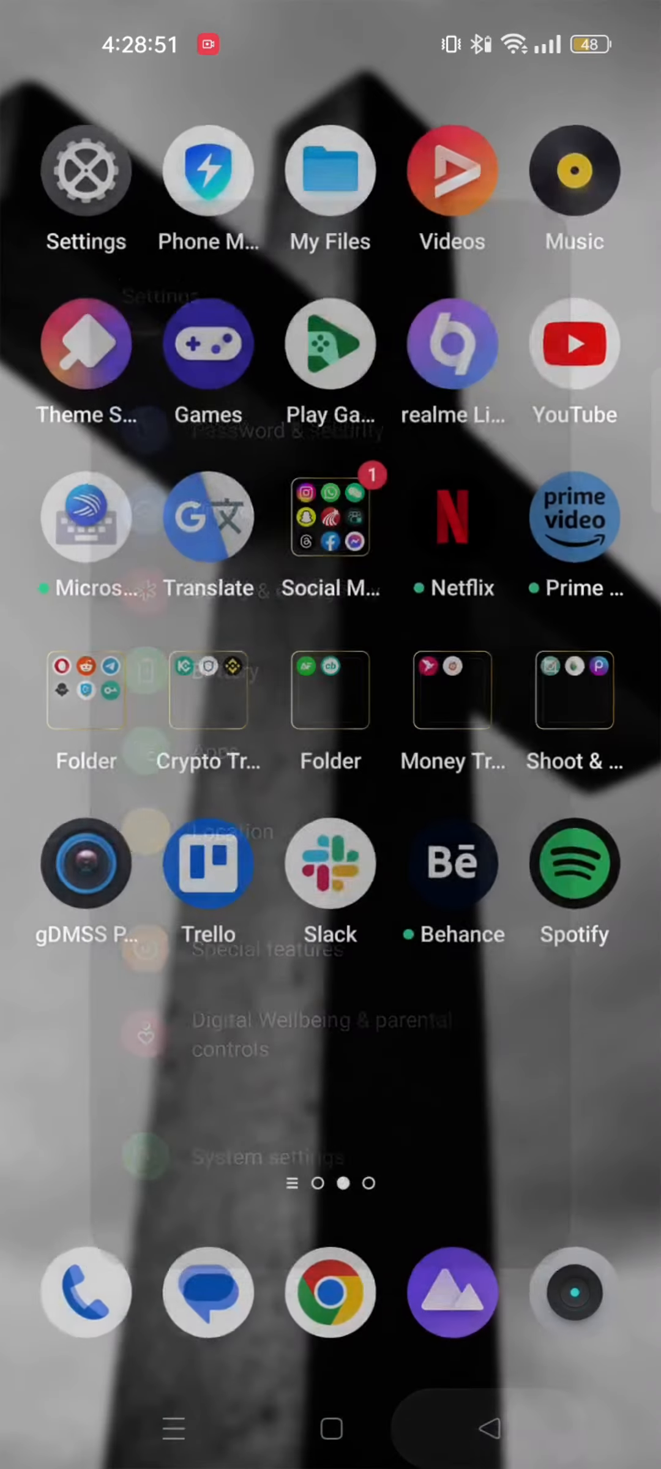
# Step: Reopen Instagram from Play Store recent searches and confirm its uninstall
pyautogui.hscroll(3)
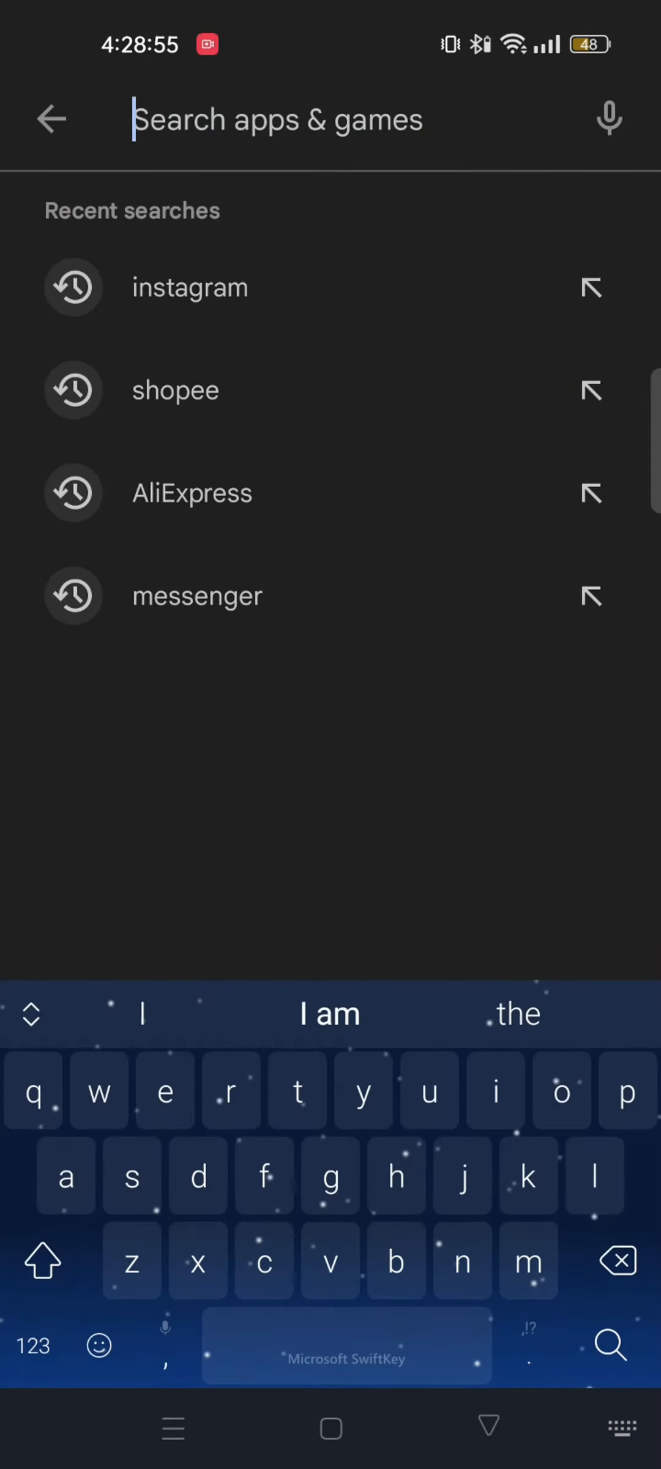
pyautogui.click(188, 288)
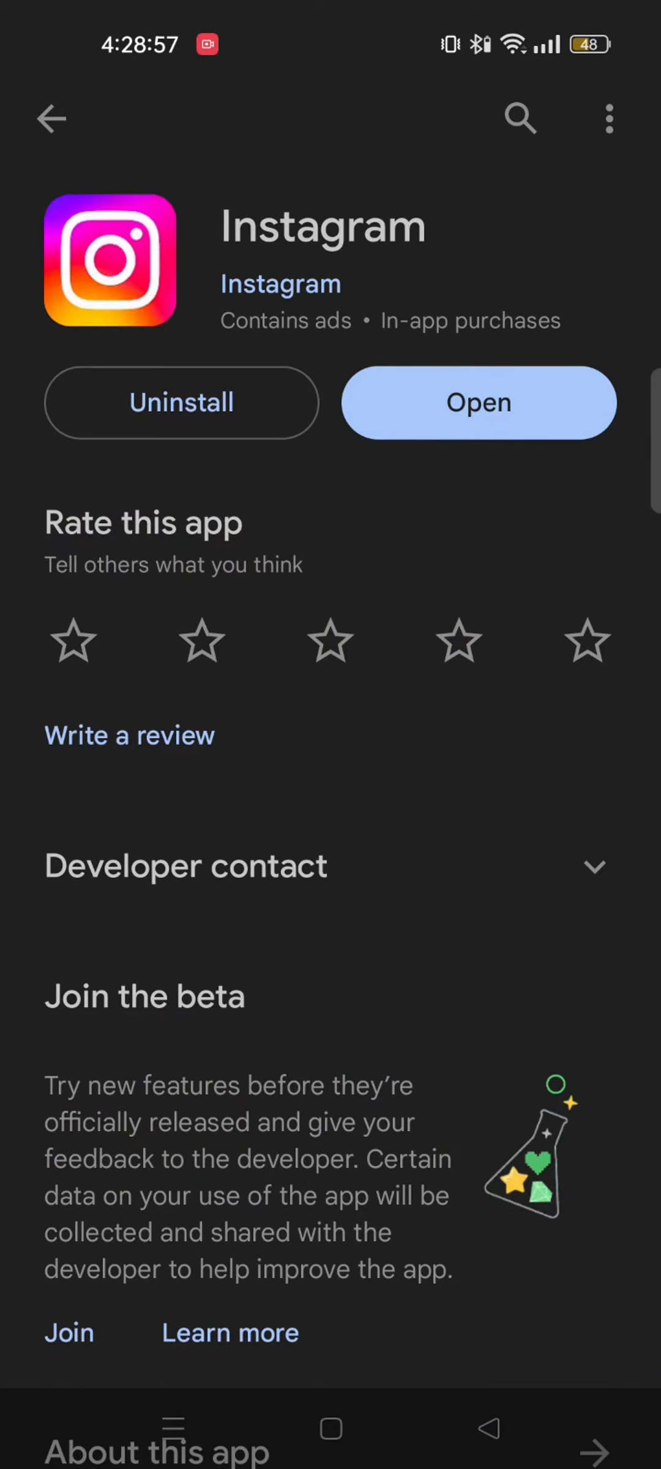
pyautogui.click(182, 401)
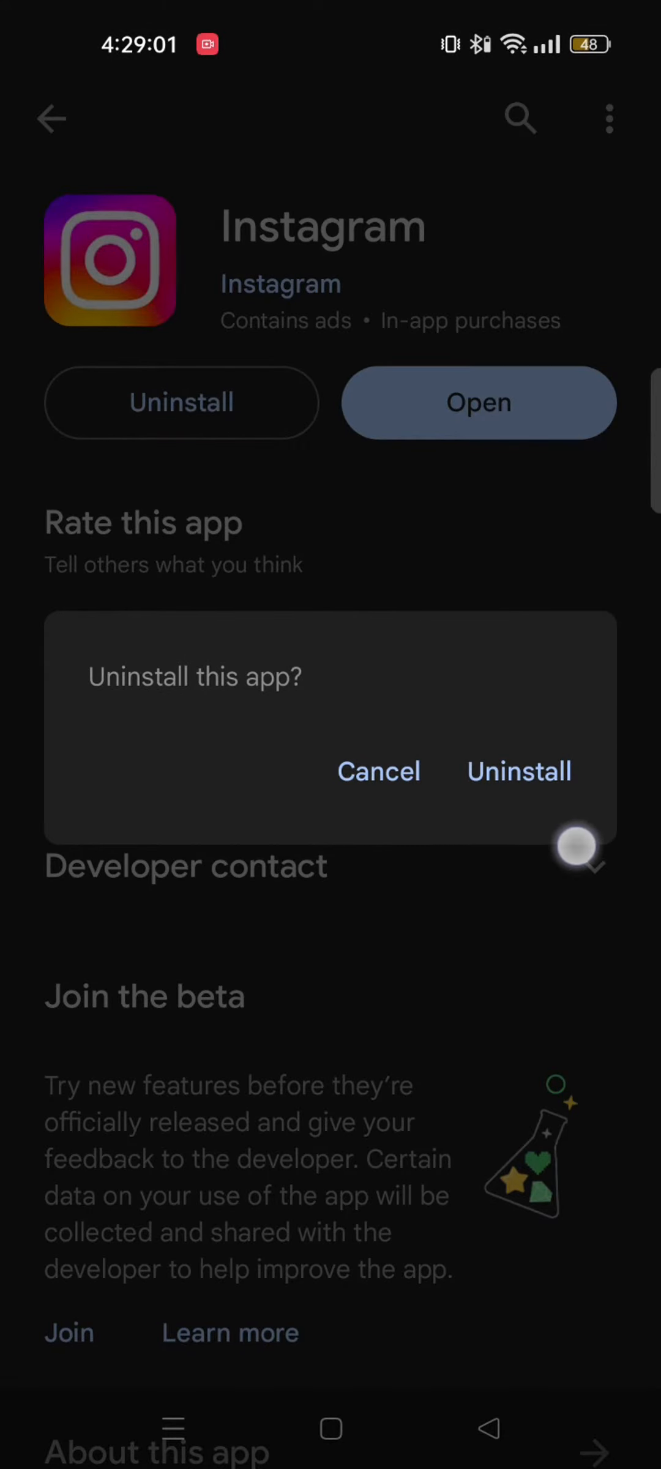
pyautogui.click(378, 771)
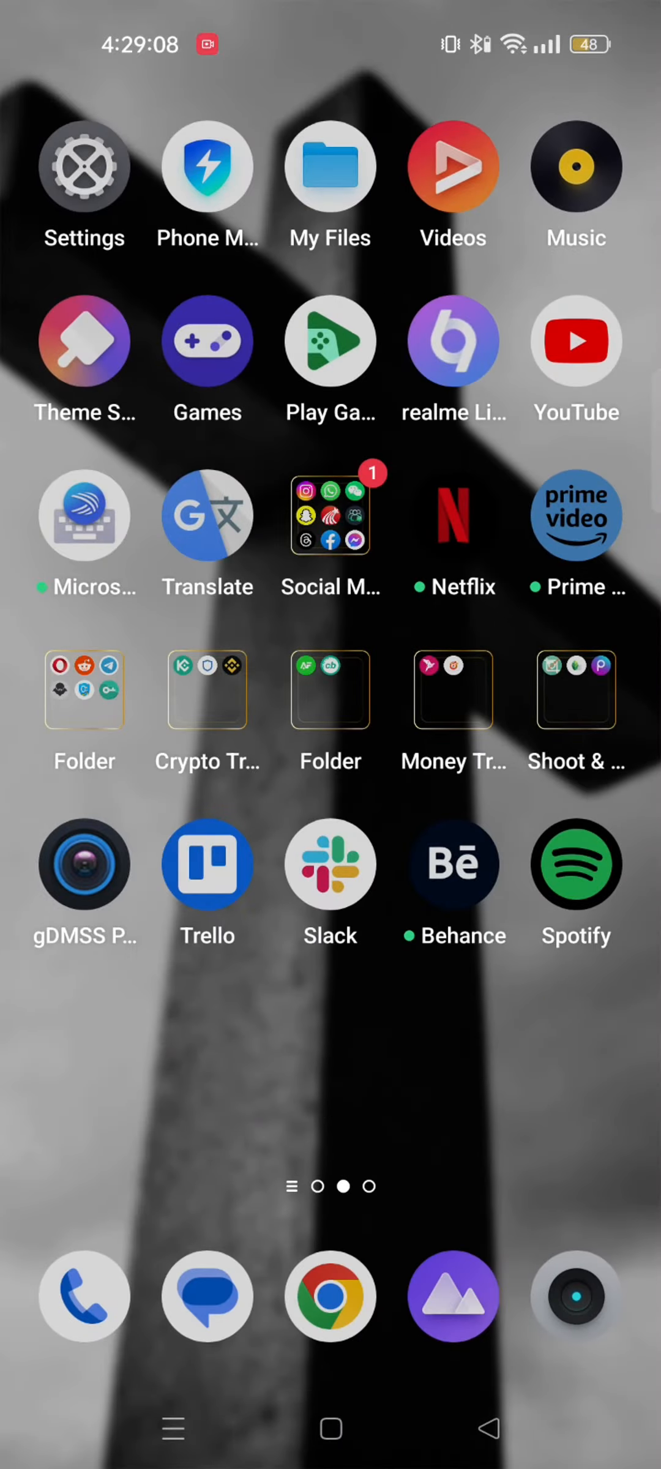
# Step: In Settings > Display & brightness, select Light mode and return home
pyautogui.click(83, 165)
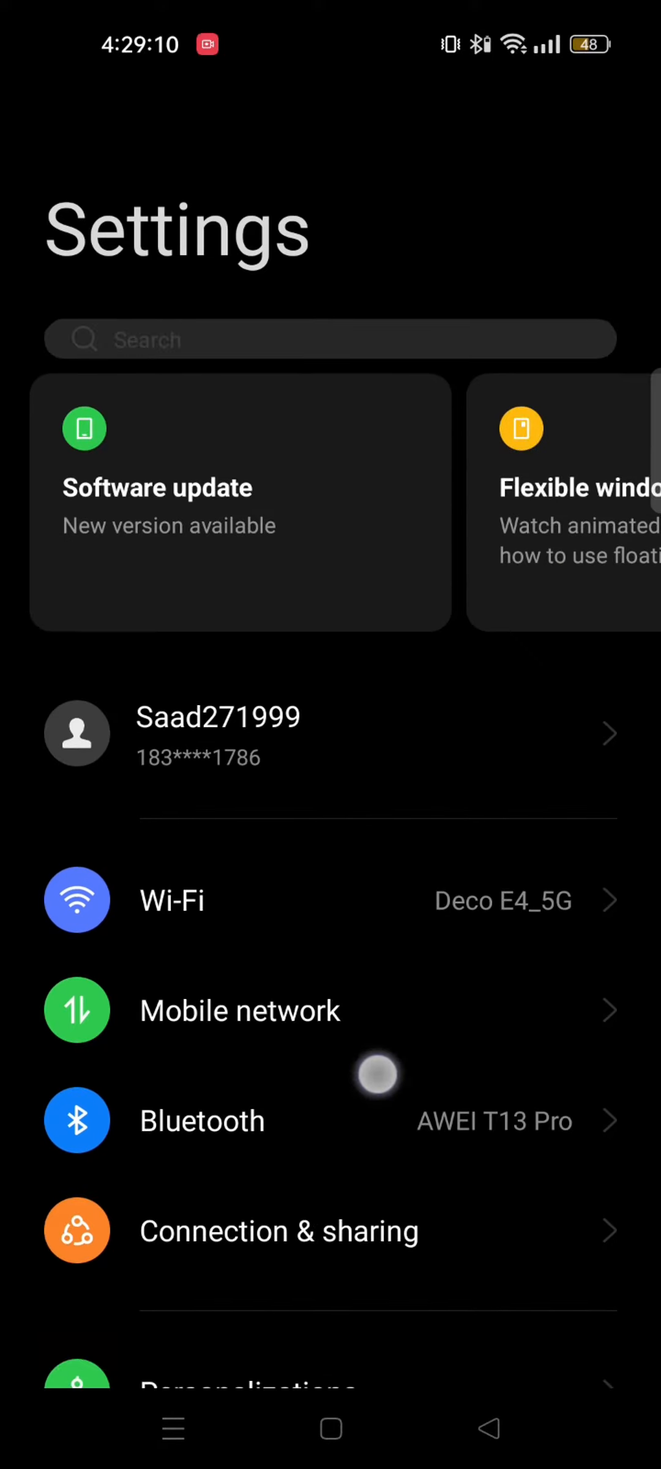
pyautogui.scroll(-3)
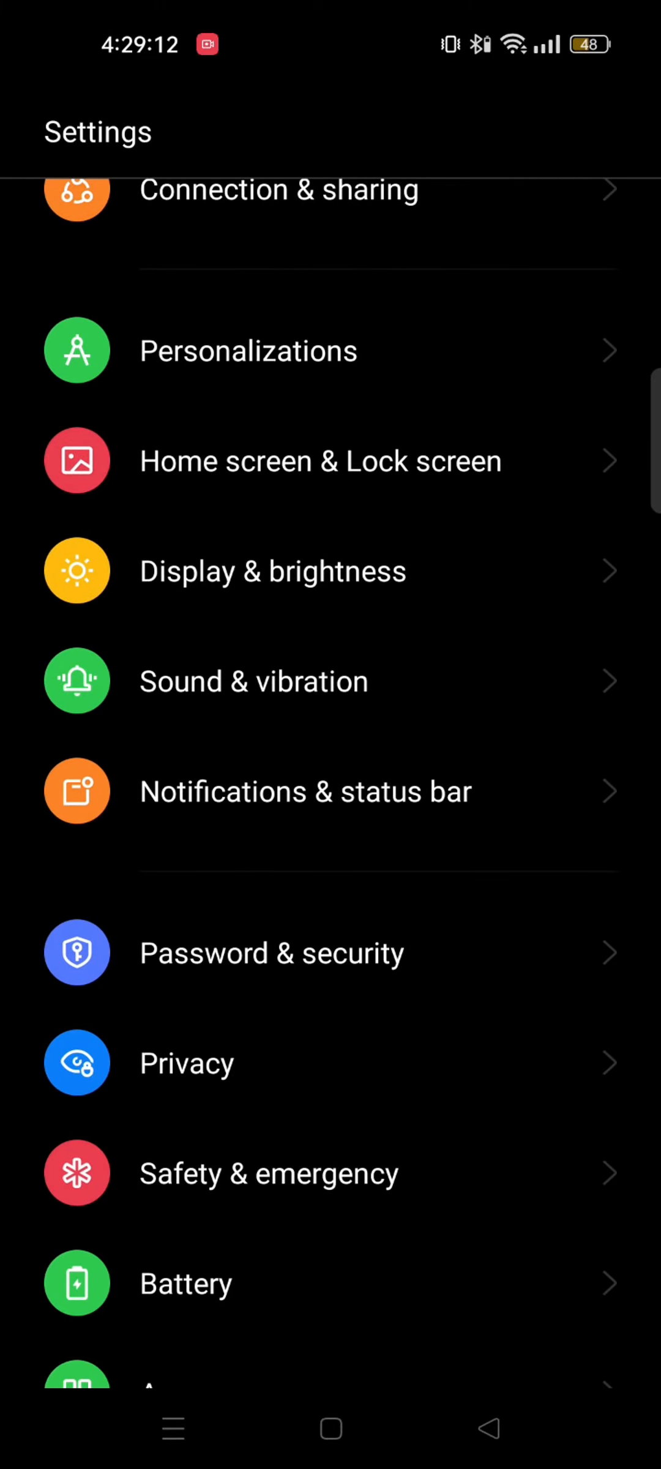
pyautogui.scroll(-3)
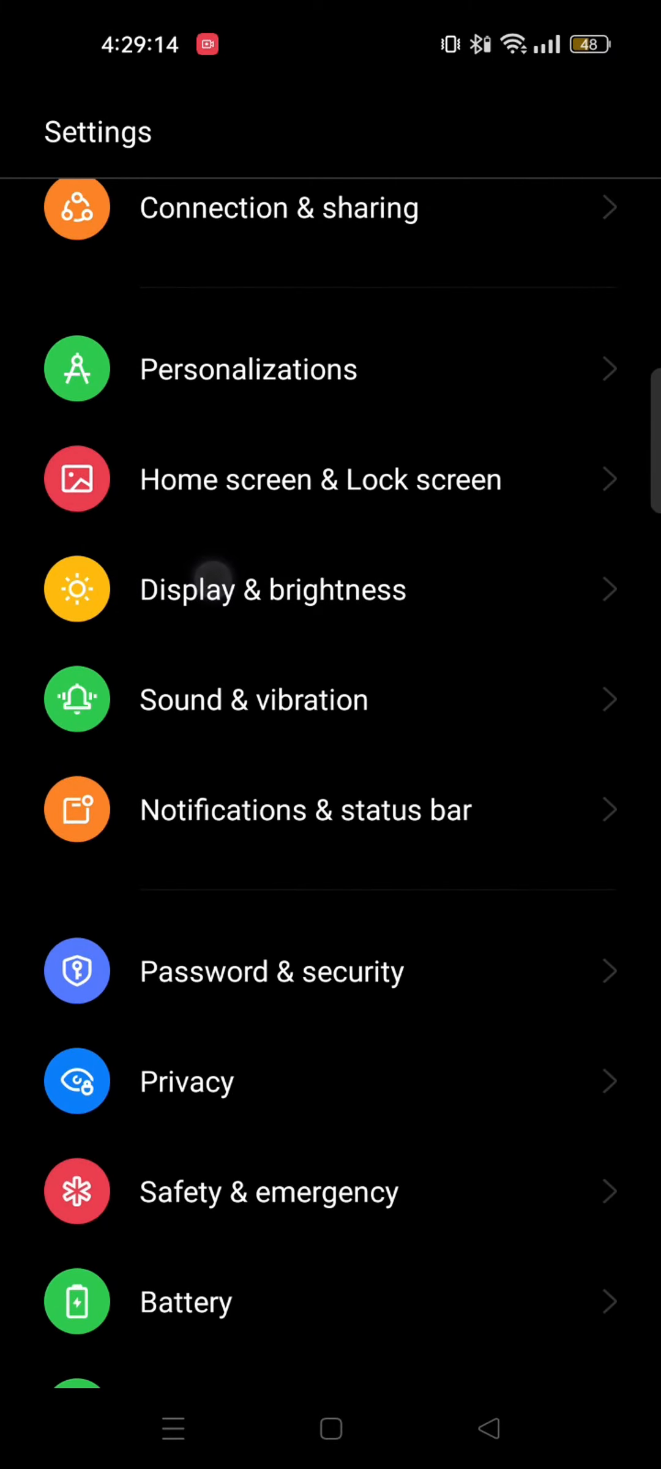
pyautogui.click(273, 589)
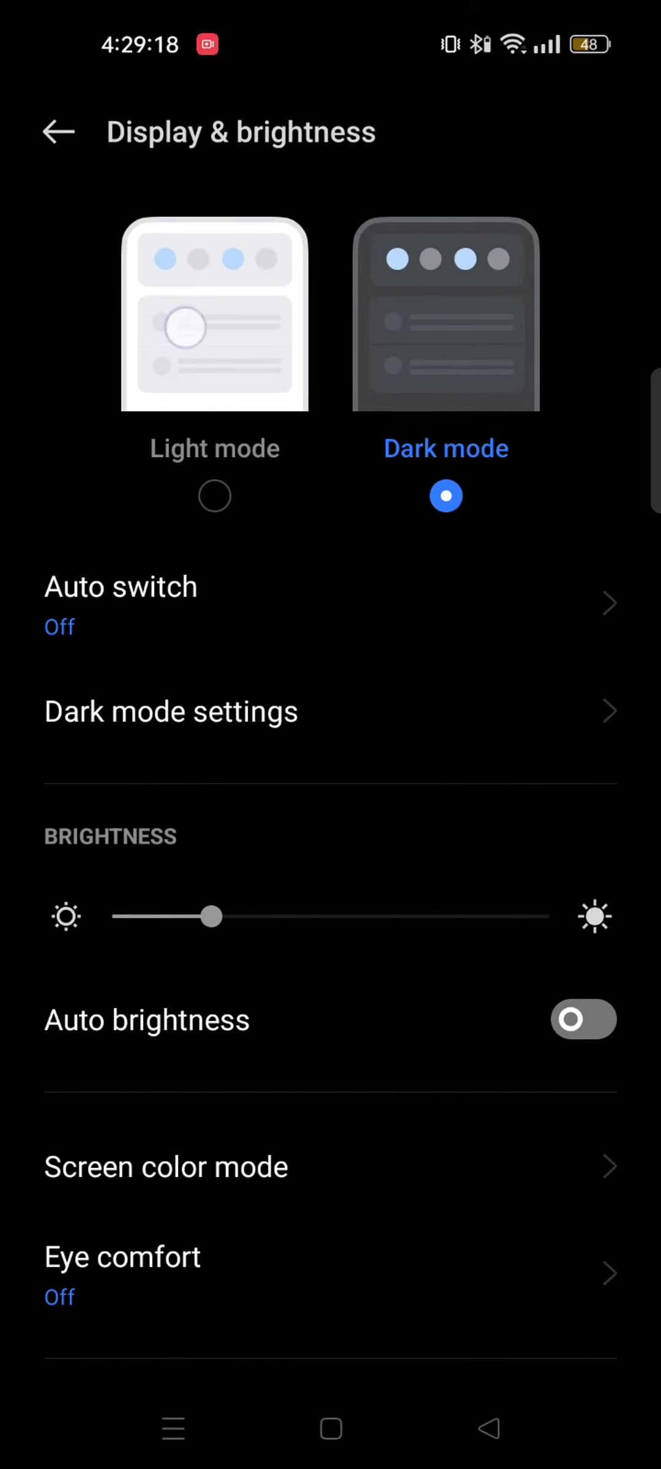
pyautogui.click(214, 495)
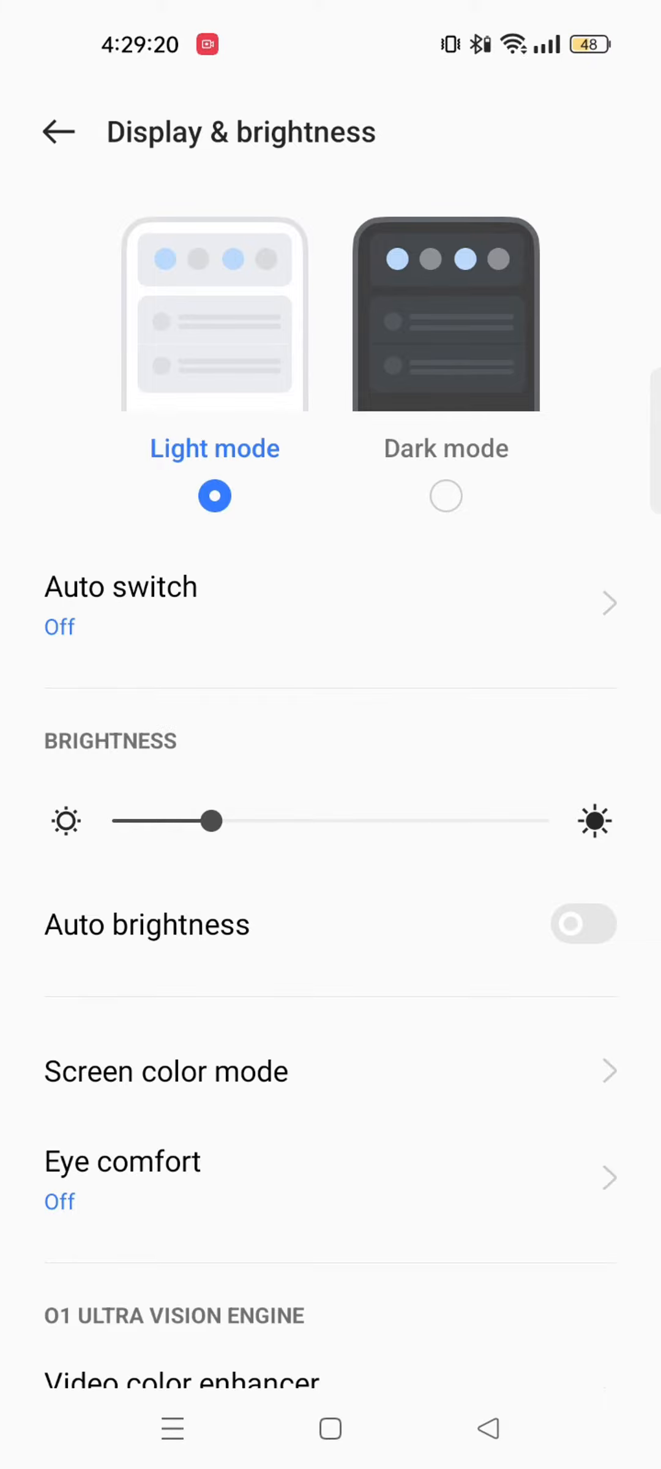
pyautogui.click(57, 131)
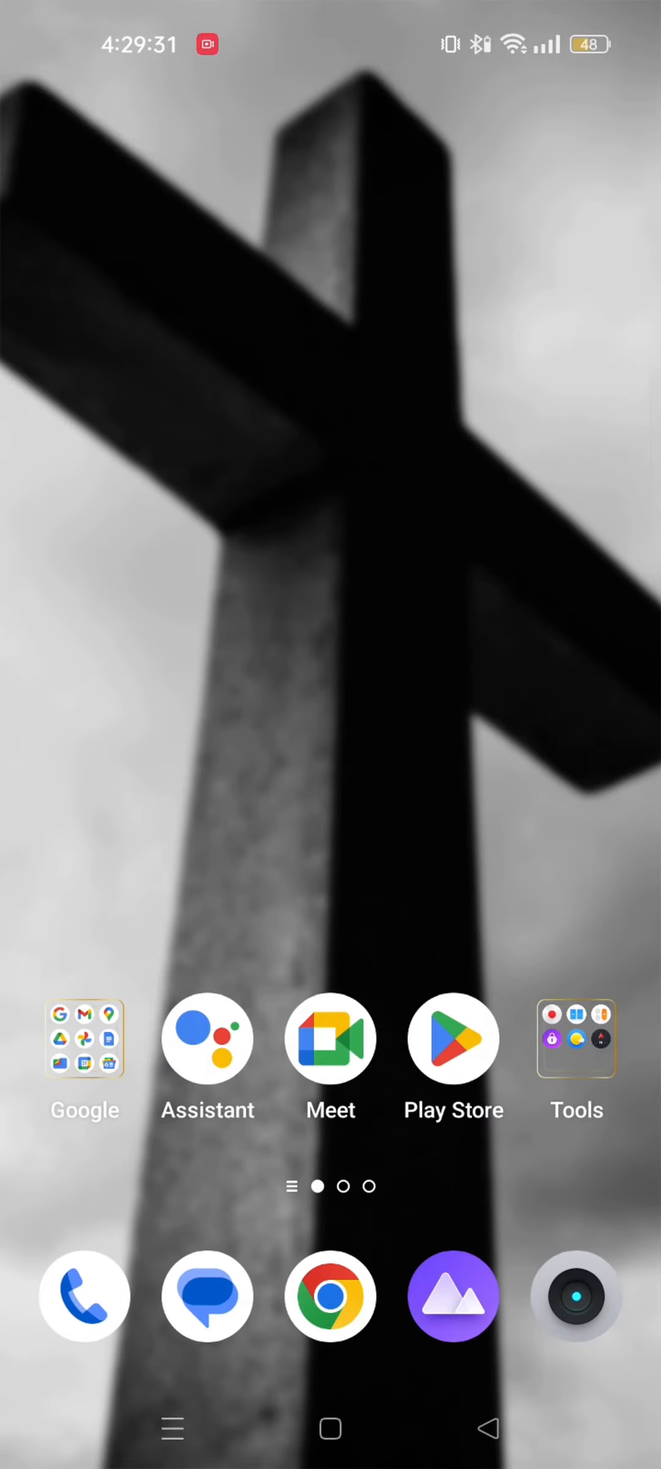
# Step: In Chrome, search 'instagram apk download' and scroll to the Uptodown result
pyautogui.click(329, 1296)
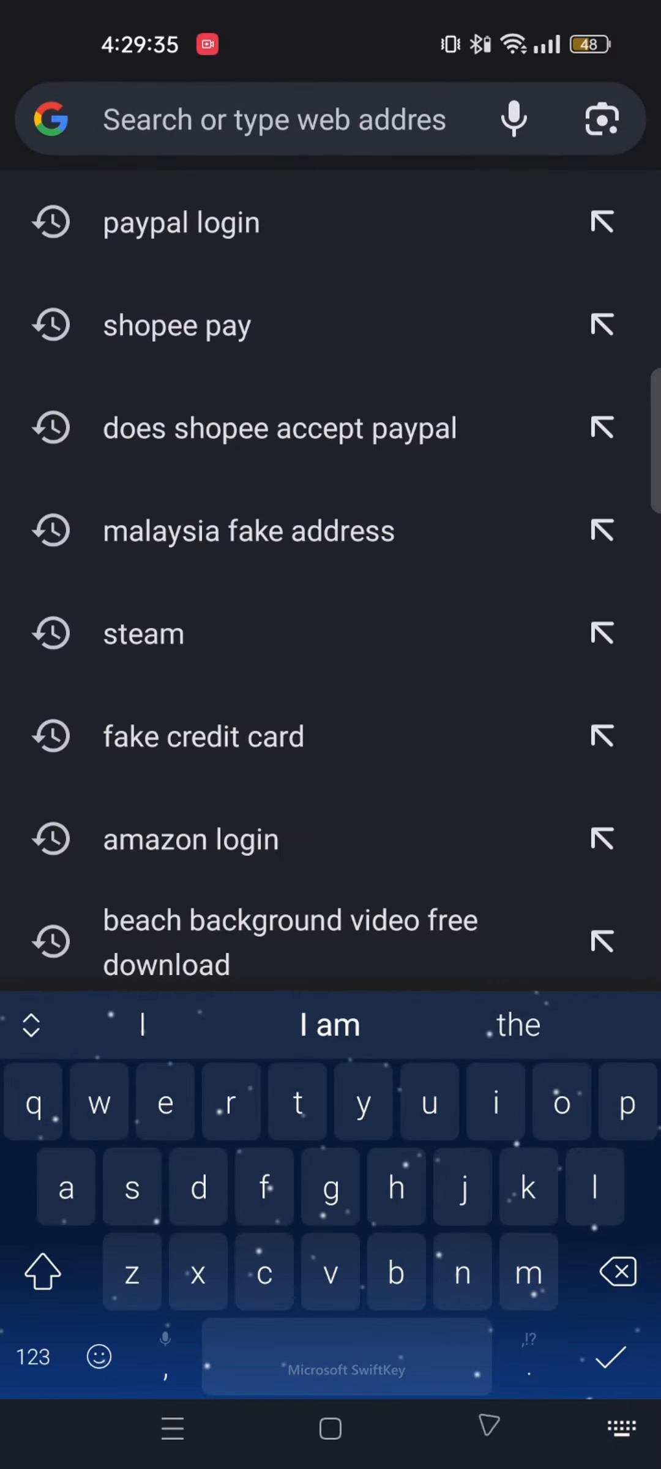
pyautogui.write('instagram.com')
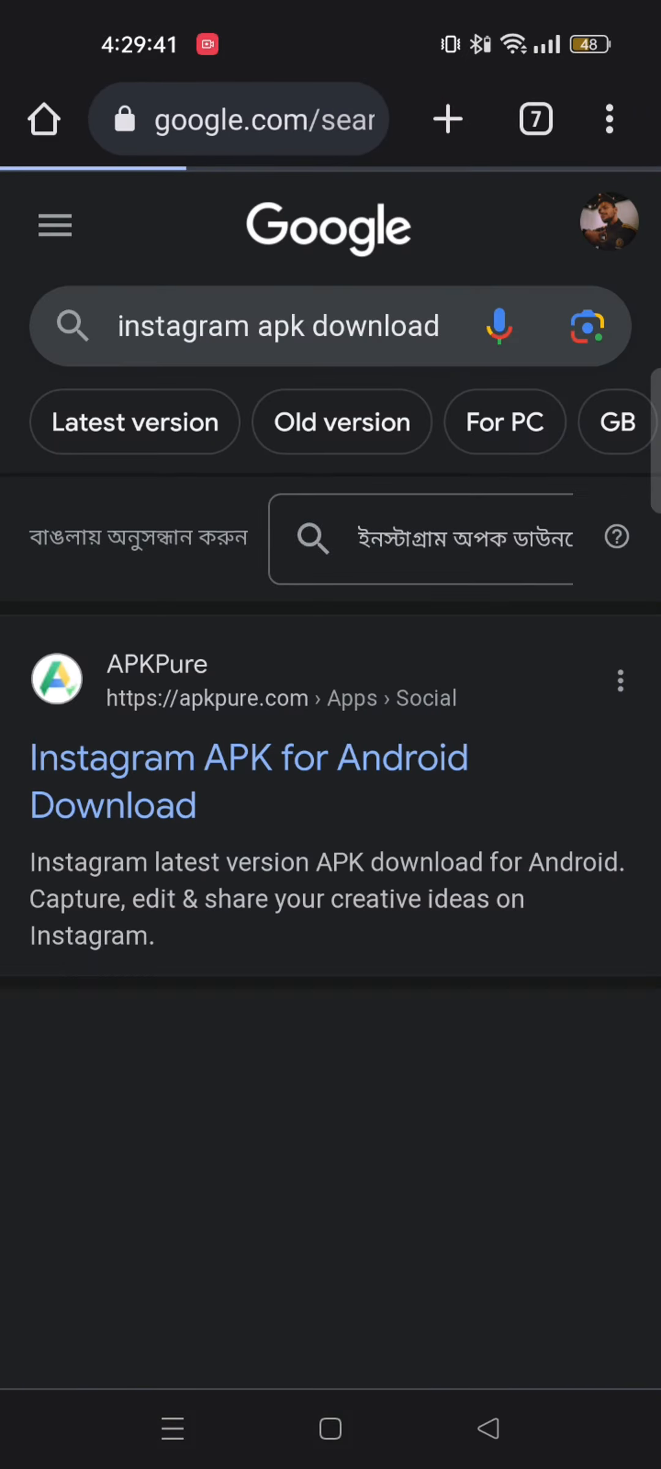
pyautogui.scroll(-3)
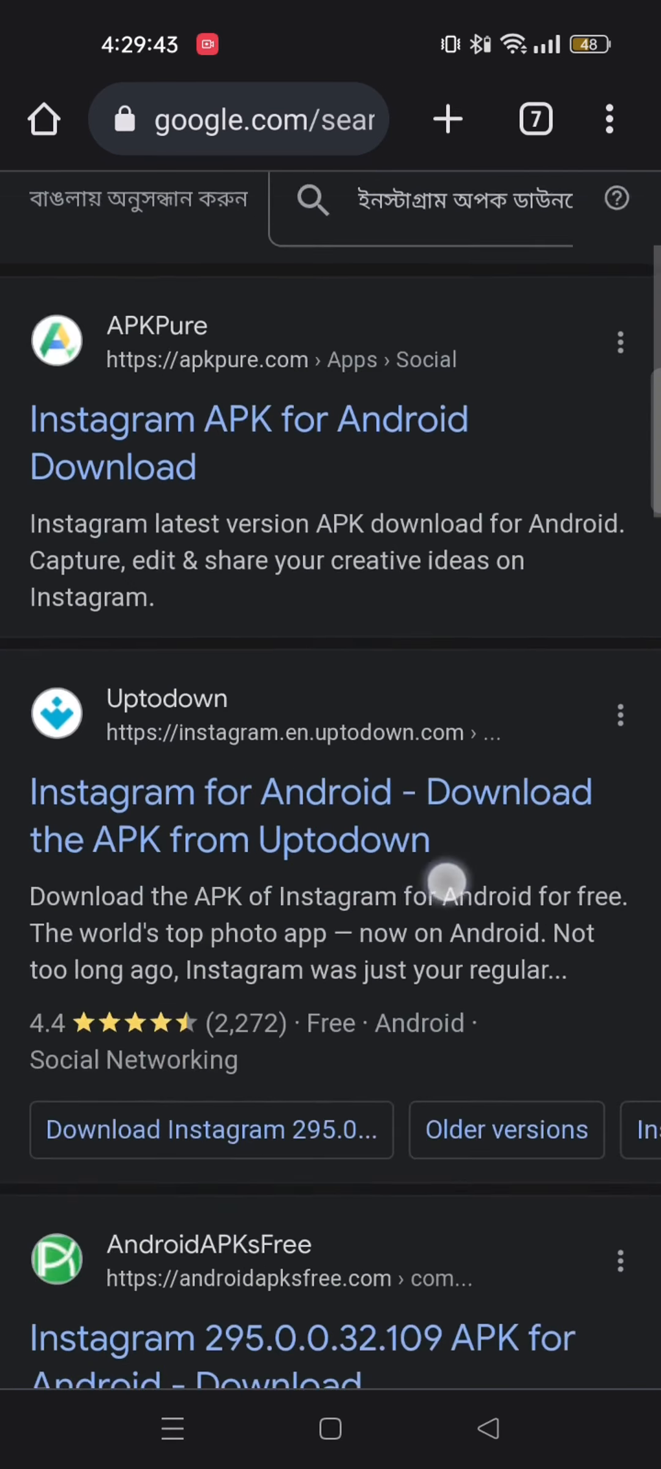
pyautogui.scroll(-3)
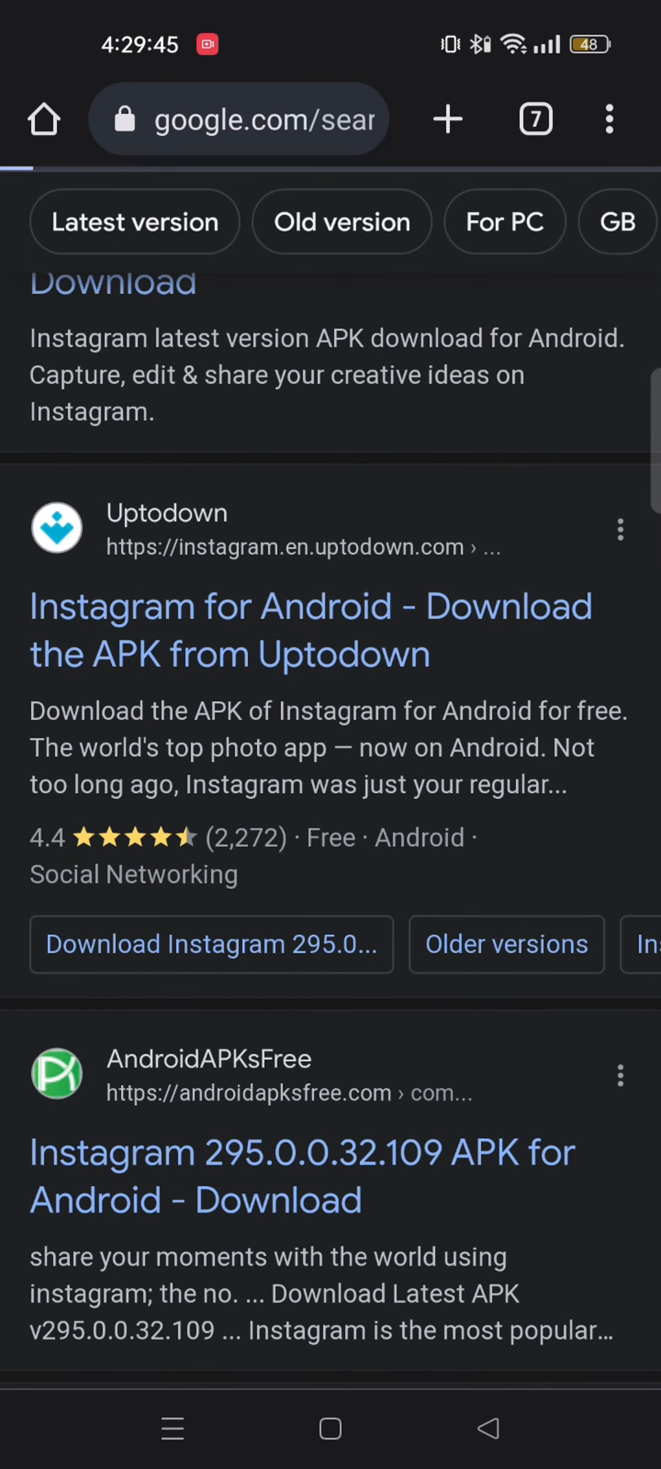
# Step: Open Uptodown's Instagram page and scroll to latest version 295.0.0.32.109 and Older versions
pyautogui.click(310, 629)
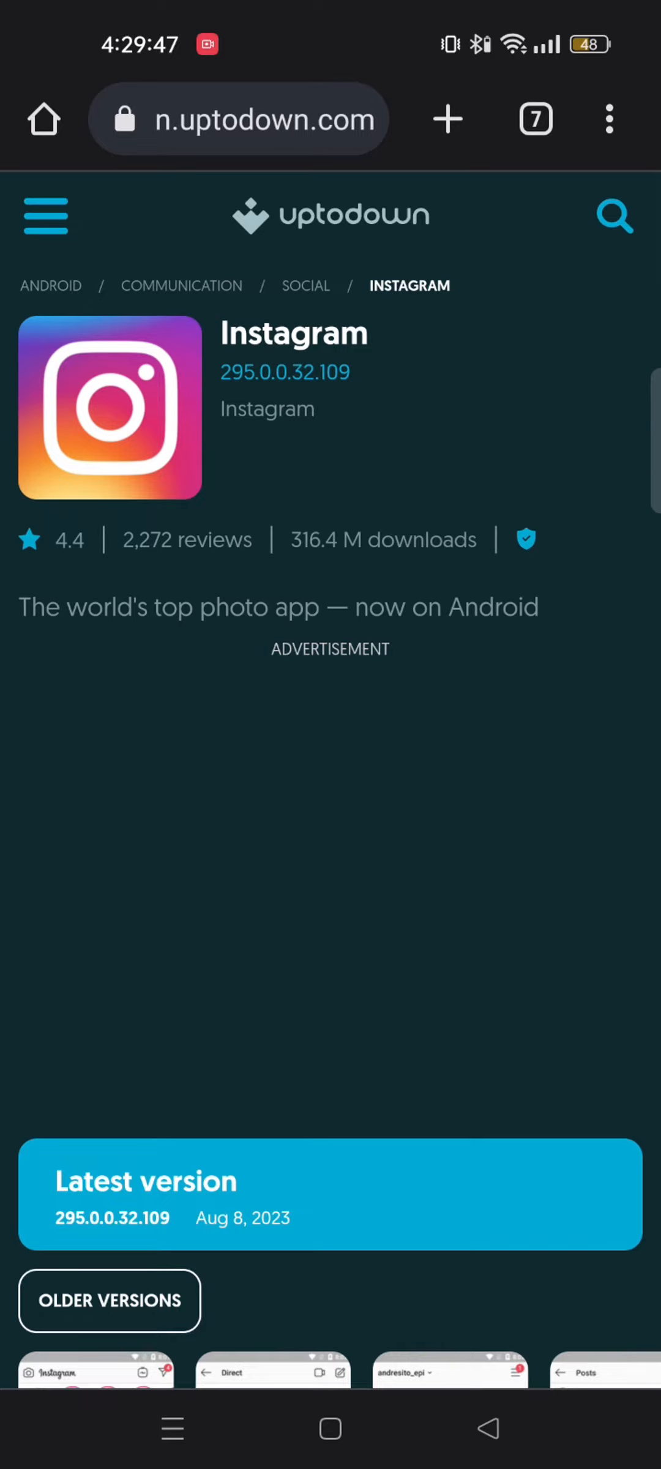
pyautogui.scroll(-3)
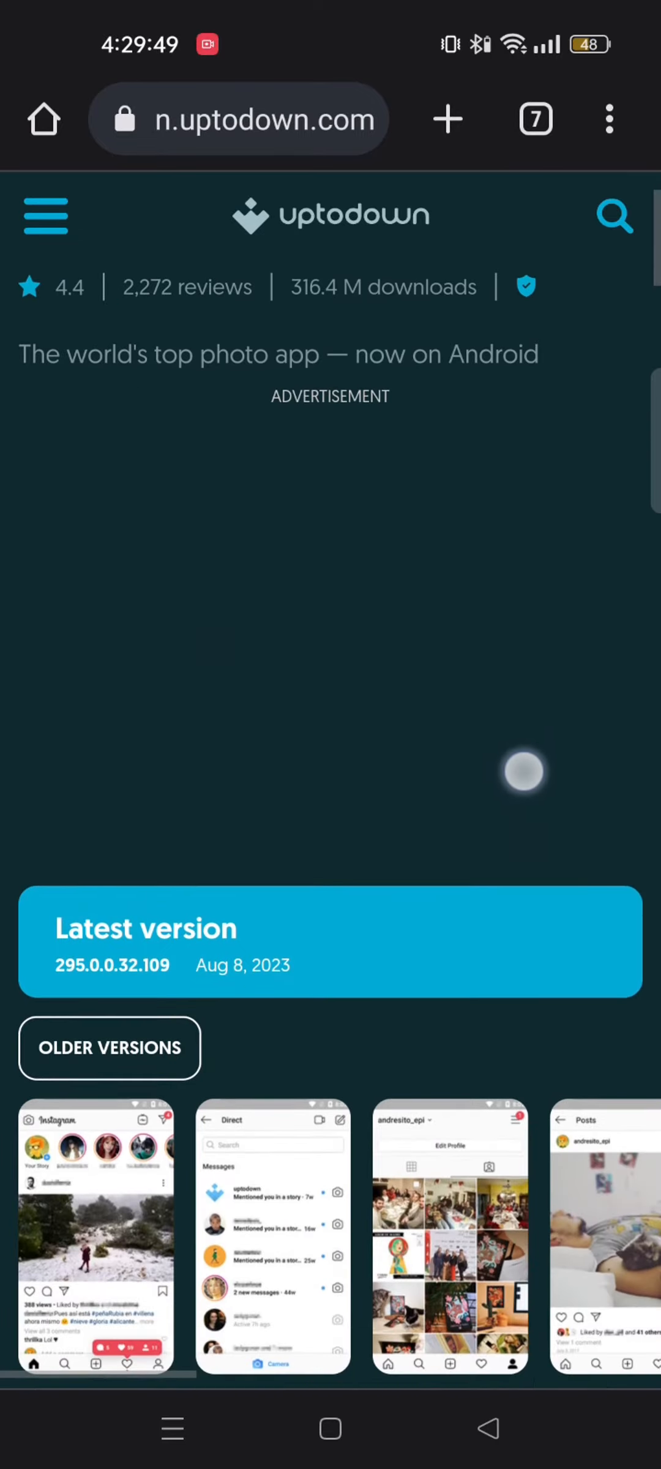
pyautogui.scroll(-3)
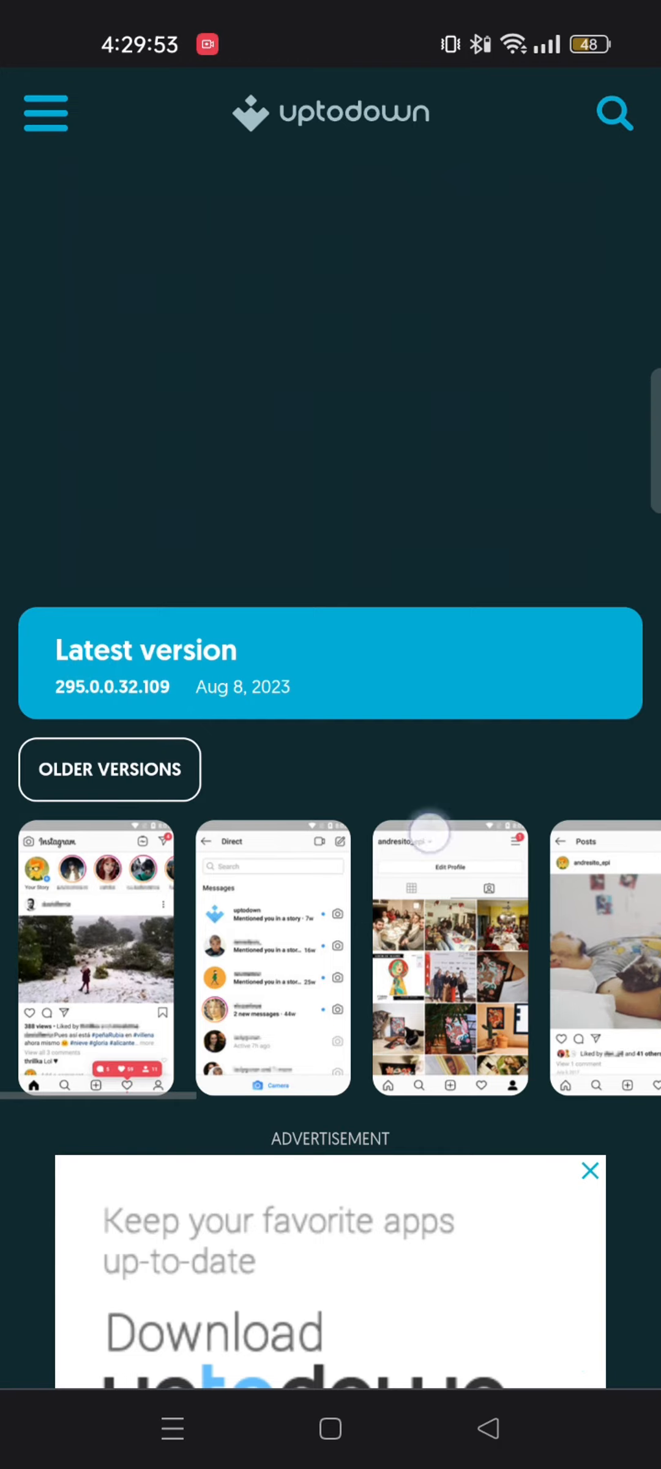
pyautogui.scroll(-3)
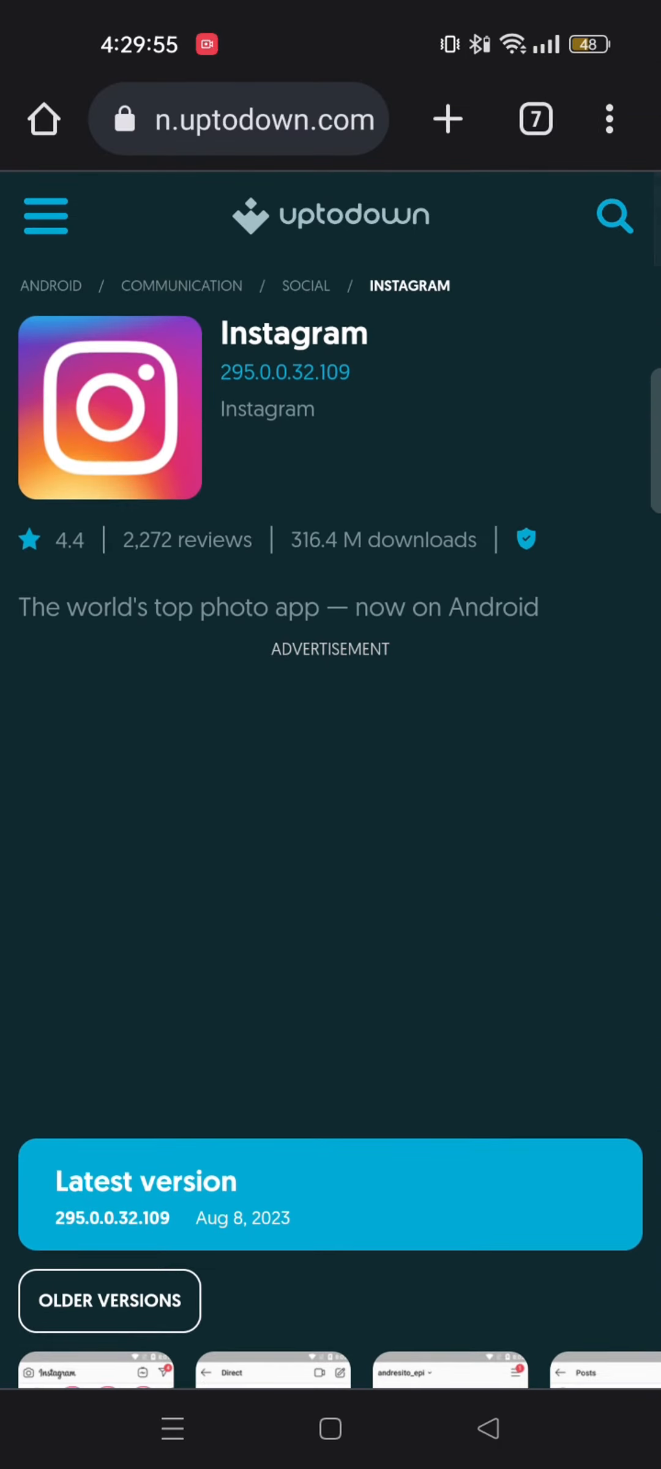